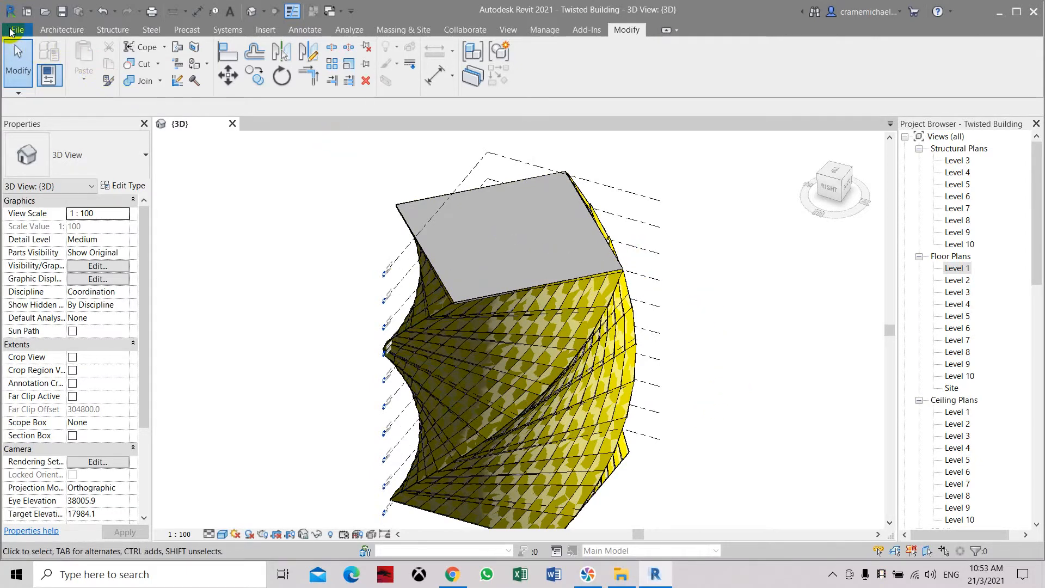
Create a new family from Metric Generic Model two level based.rft in the Metric folder.
{"action": "left_click", "coordinate": [16, 30]}
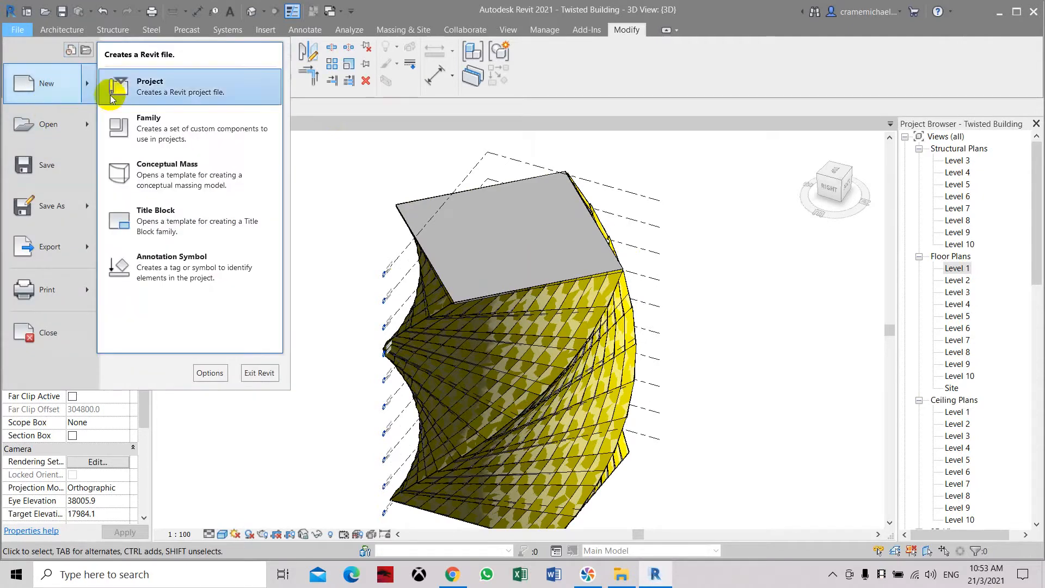
{"action": "left_click", "coordinate": [149, 129]}
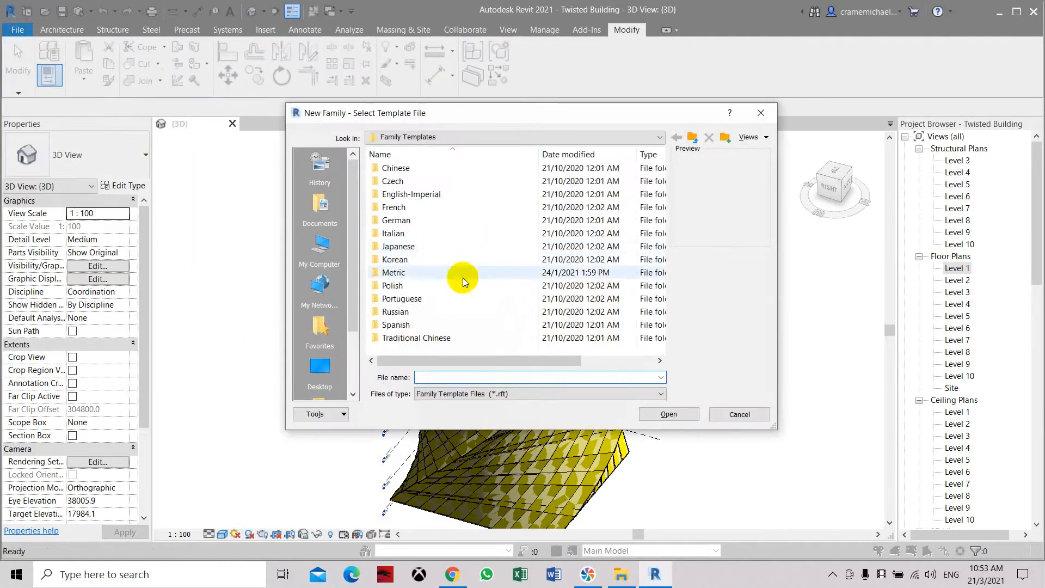
{"action": "double_click", "coordinate": [394, 272]}
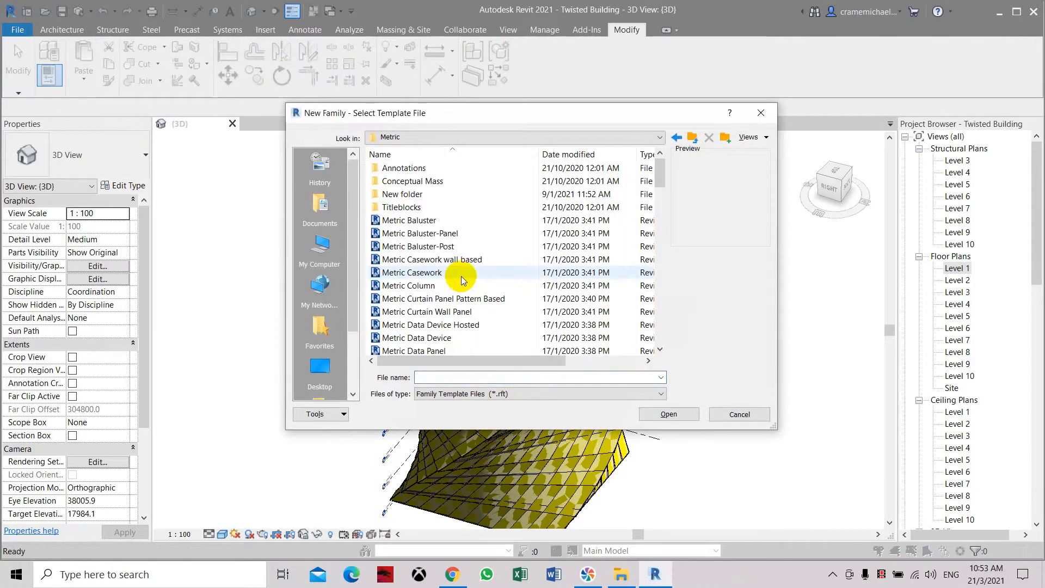
{"action": "scroll", "scroll_direction": "down", "scroll_amount": 3}
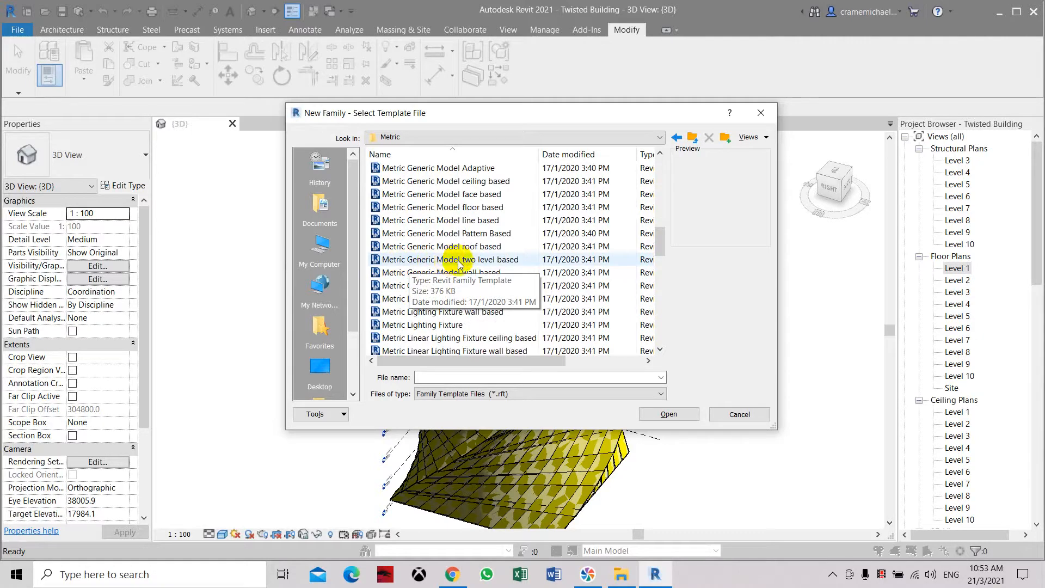
{"action": "left_click", "coordinate": [448, 259]}
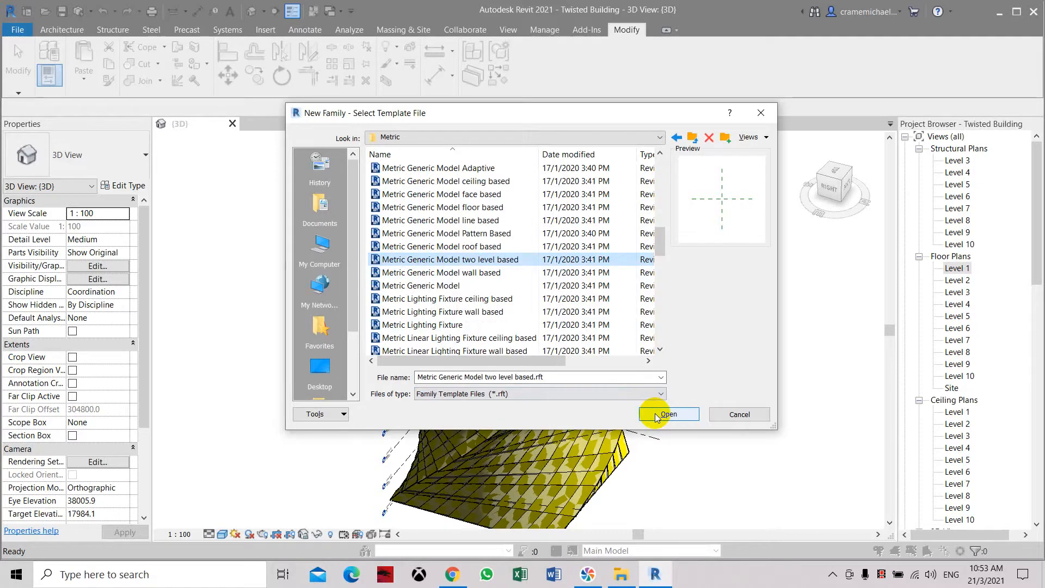
{"action": "left_click", "coordinate": [668, 414]}
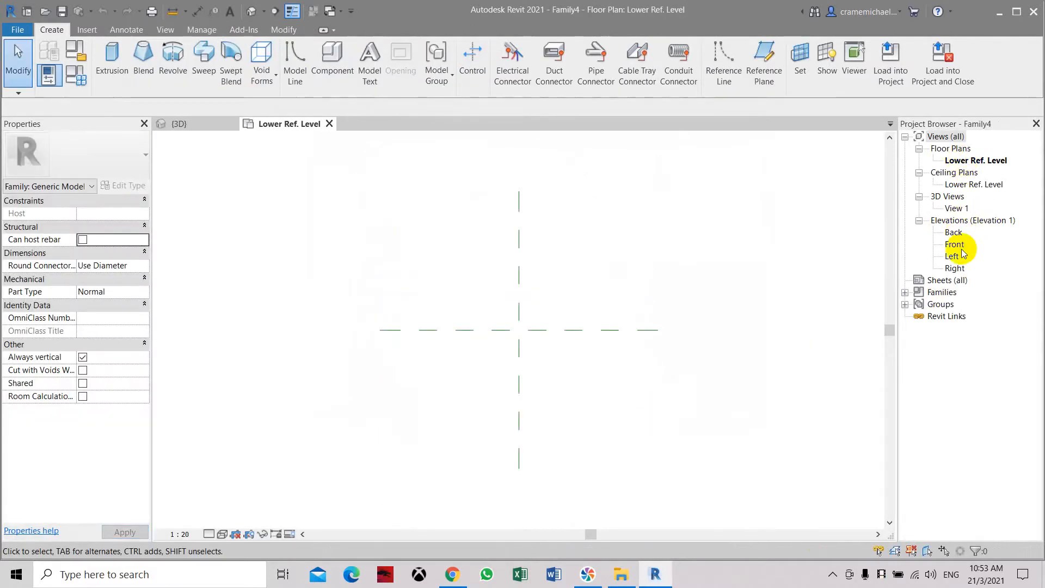
In the Front elevation, make a rectangular box extrusion with Extrusion End 500 near the upper level.
{"action": "double_click", "coordinate": [955, 243]}
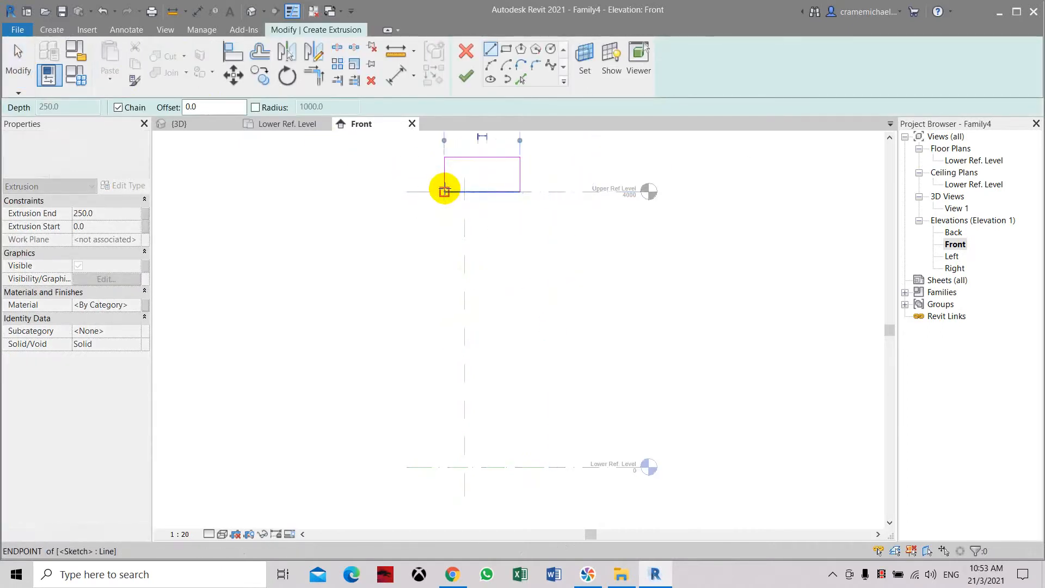
{"action": "left_click", "coordinate": [107, 212]}
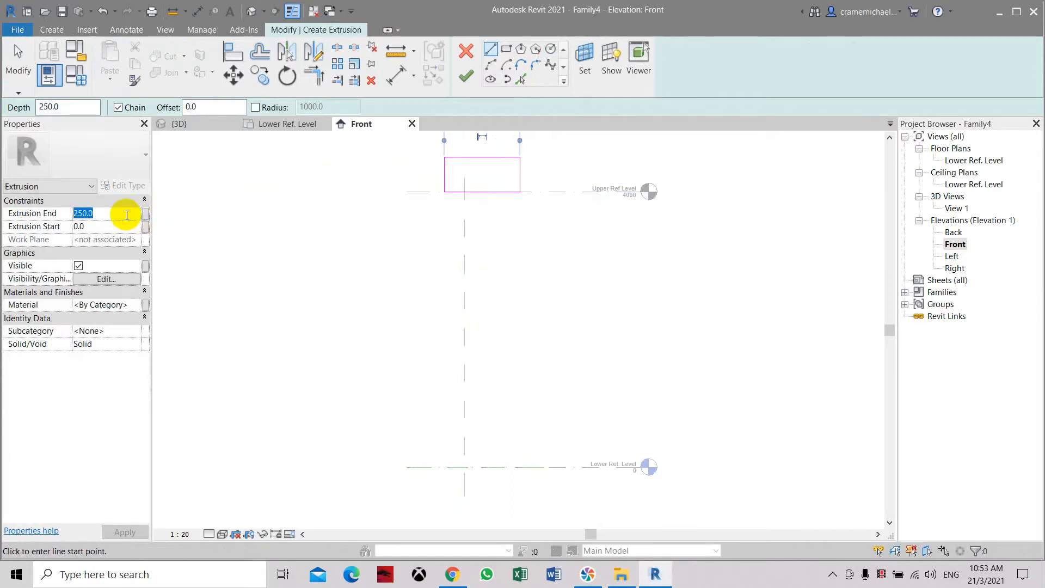
{"action": "type", "text": "500"}
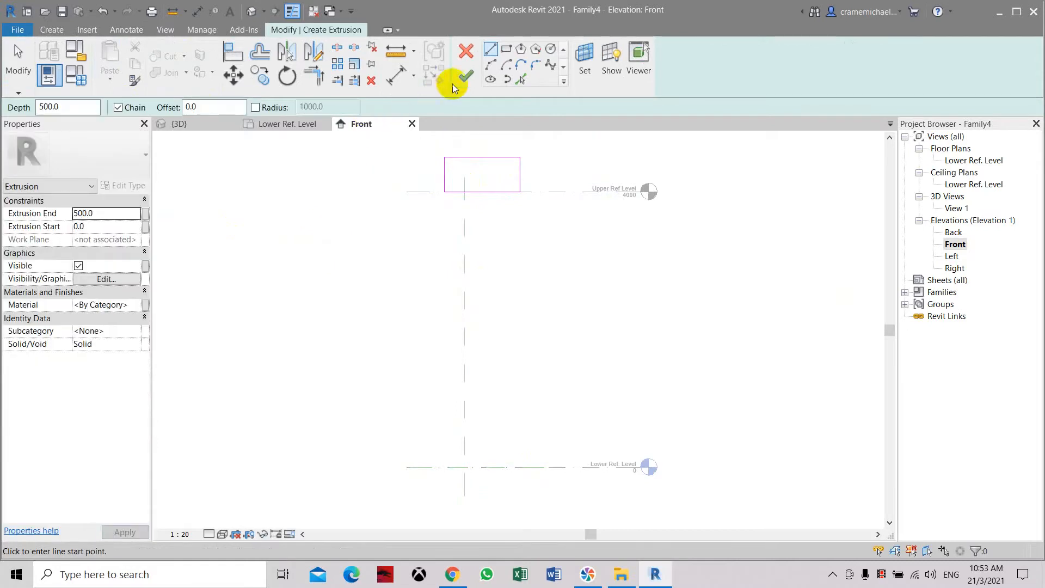
{"action": "left_click", "coordinate": [471, 75]}
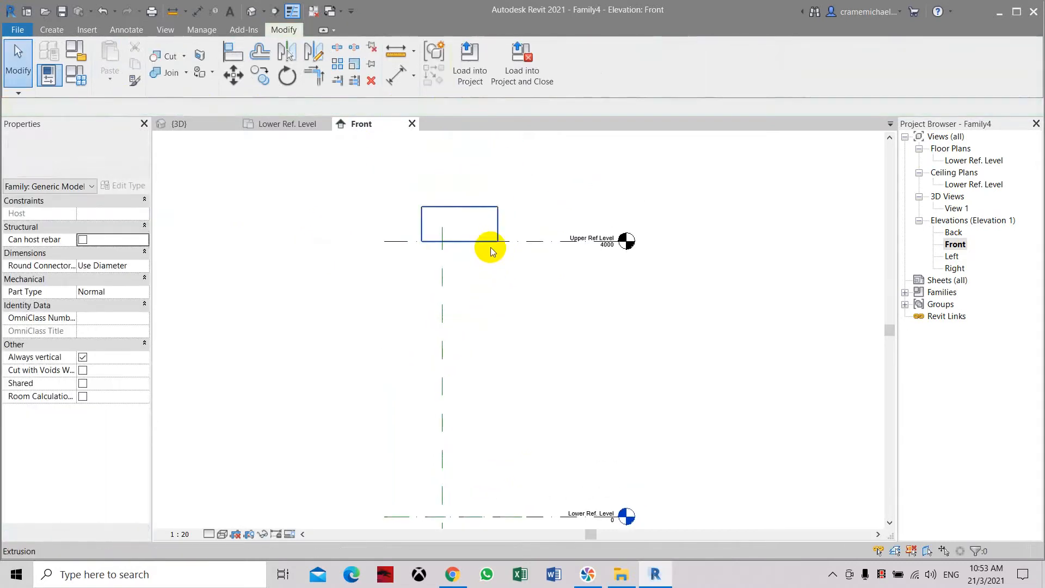
{"action": "left_click", "coordinate": [458, 224]}
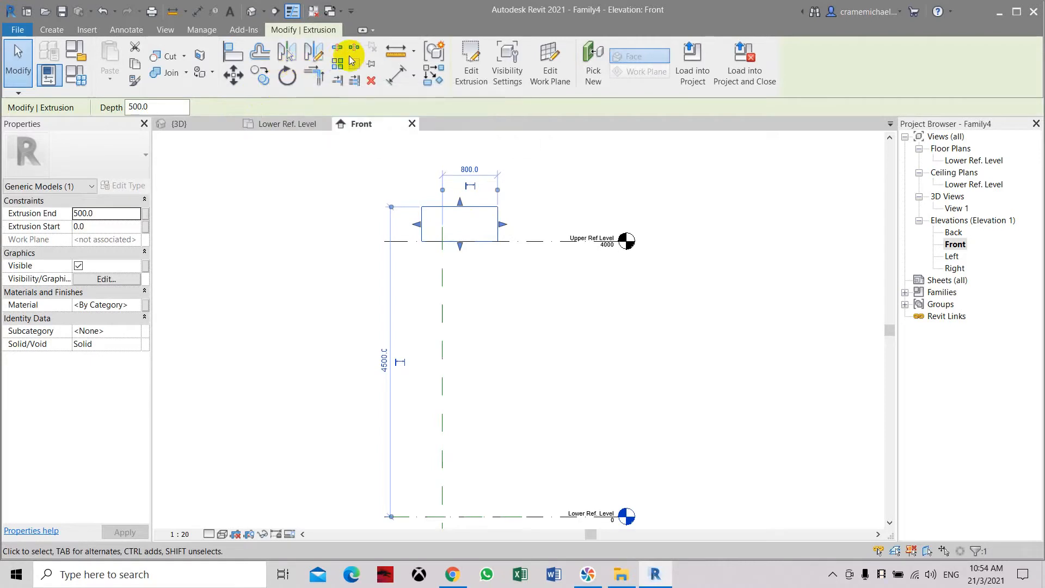
Add a circular extrusion near the Lower Ref. Level to form a cylinder.
{"action": "left_click", "coordinate": [51, 30]}
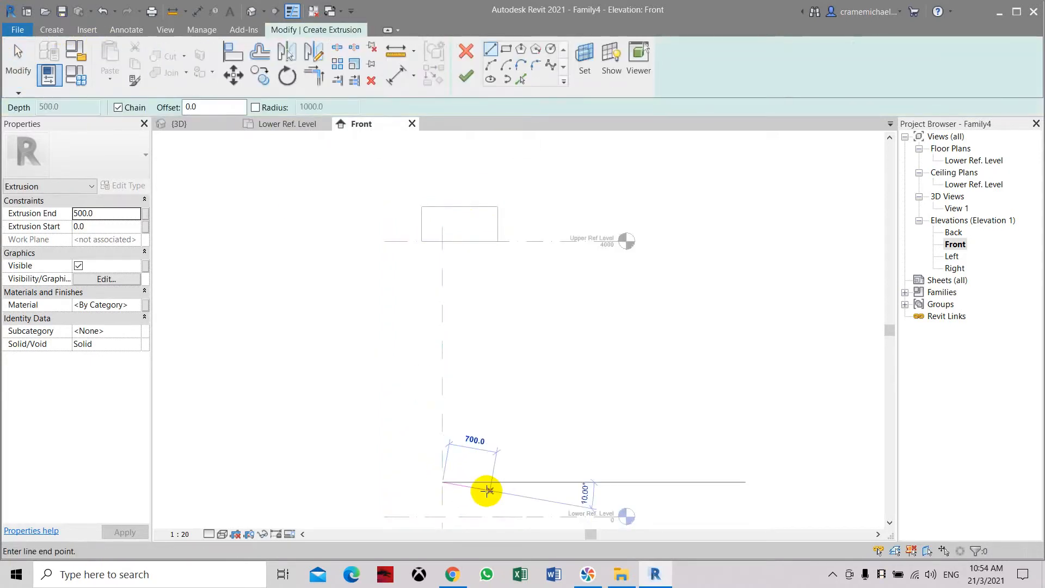
{"action": "mouse_move", "coordinate": [535, 49]}
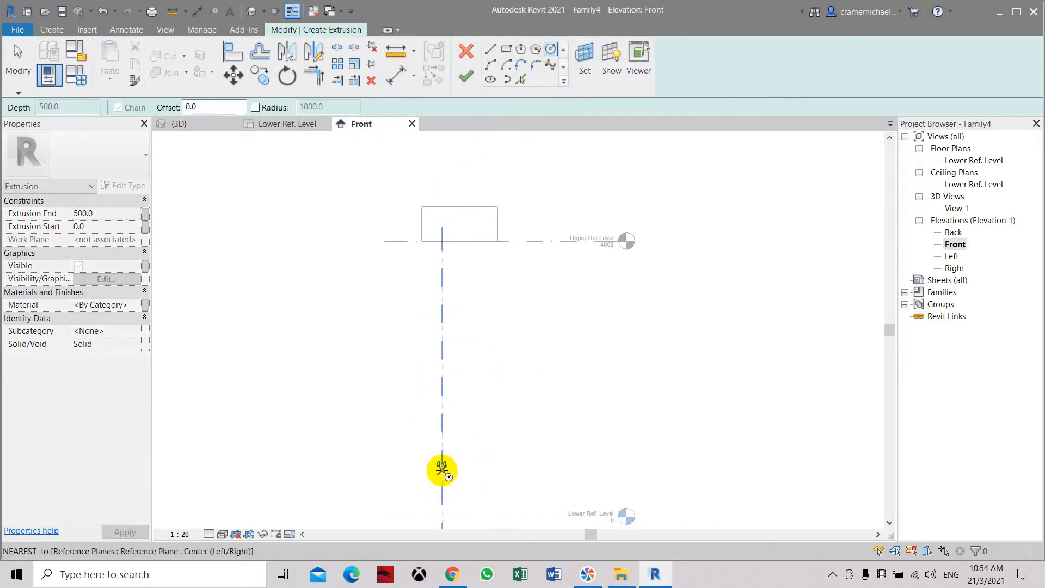
{"action": "left_click_drag", "start_coordinate": [442, 468], "coordinate": [474, 494]}
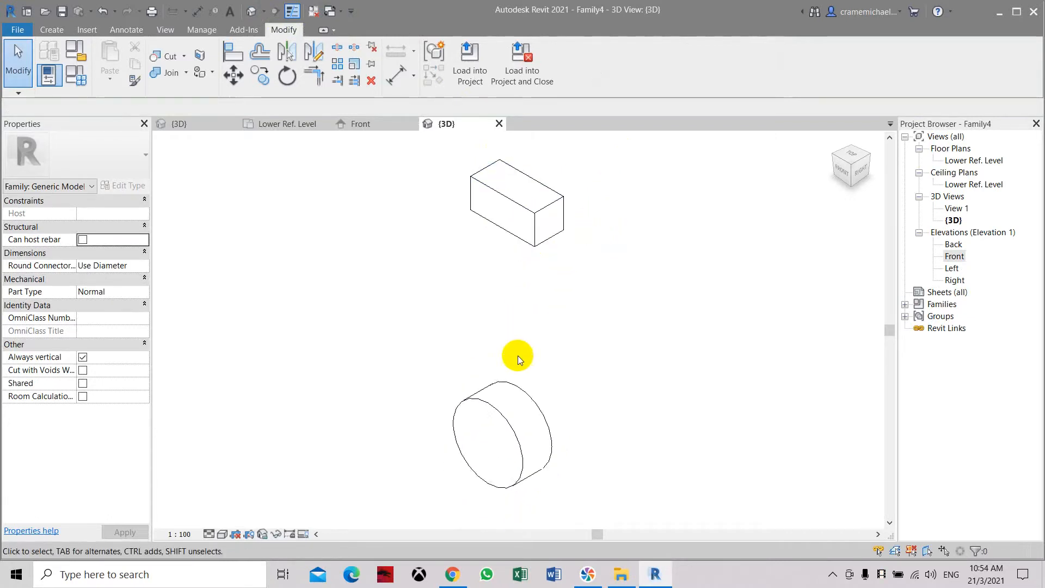
{"action": "mouse_move", "coordinate": [516, 386]}
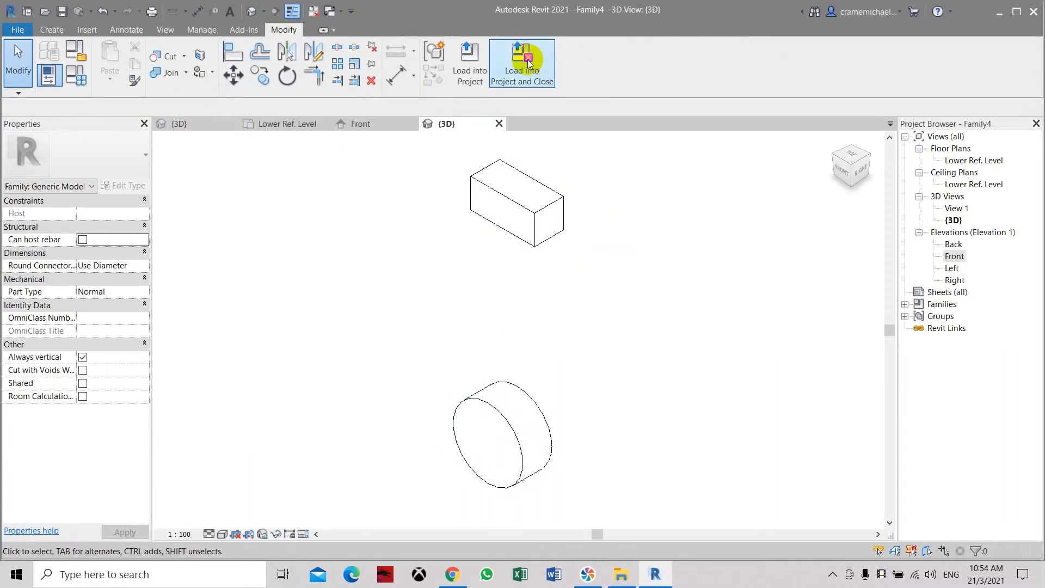
Assign Steel, Paint Finish, Blue to both the box and the cylinder via a 'steel' search.
{"action": "left_click", "coordinate": [516, 204]}
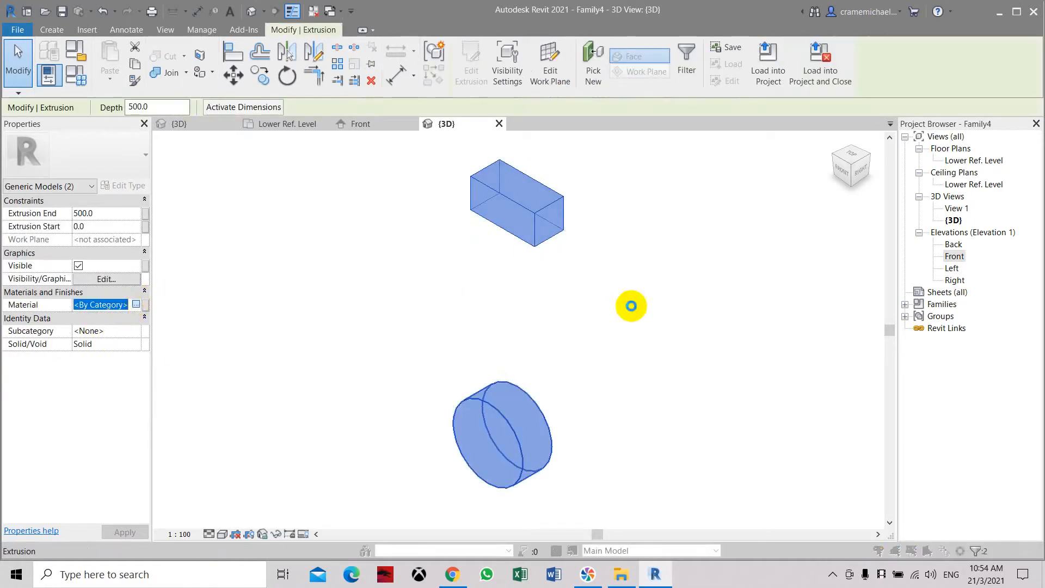
{"action": "left_click", "coordinate": [136, 305]}
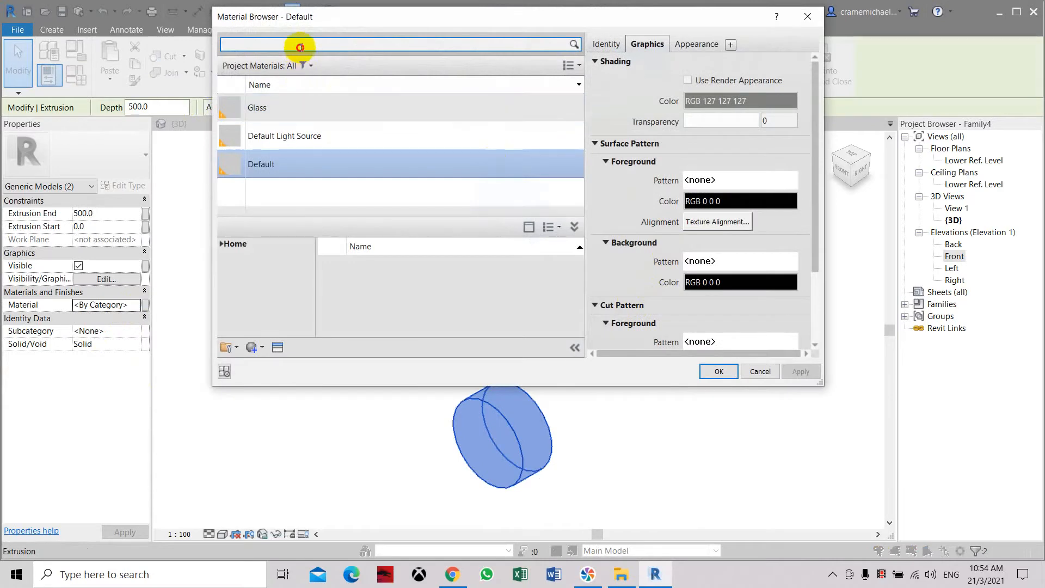
{"action": "type", "text": "stee"}
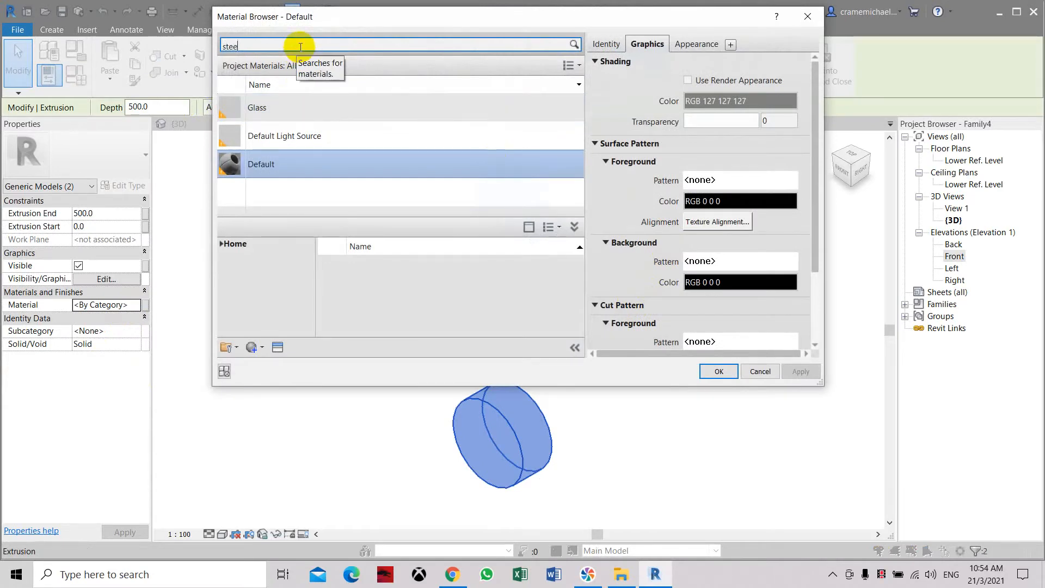
{"action": "type", "text": "l"}
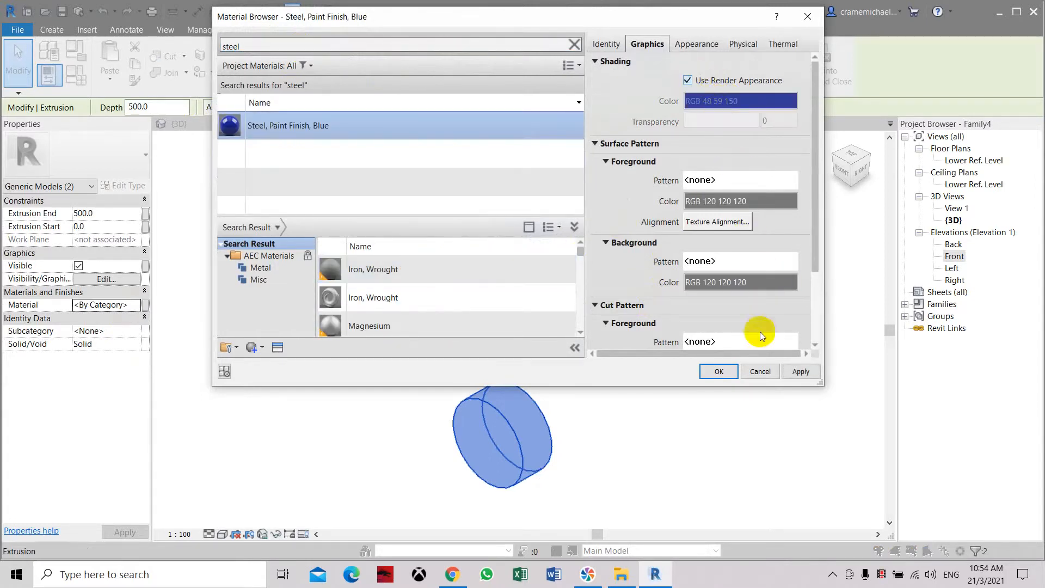
{"action": "left_click", "coordinate": [718, 372]}
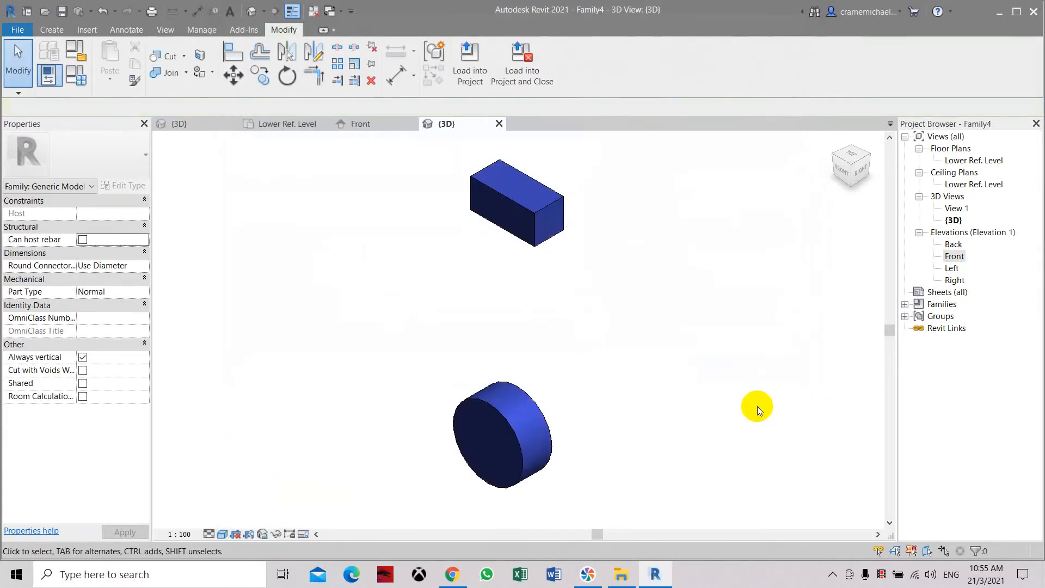
Load the family into the Twisted Building project and close it without saving.
{"action": "left_click", "coordinate": [521, 63]}
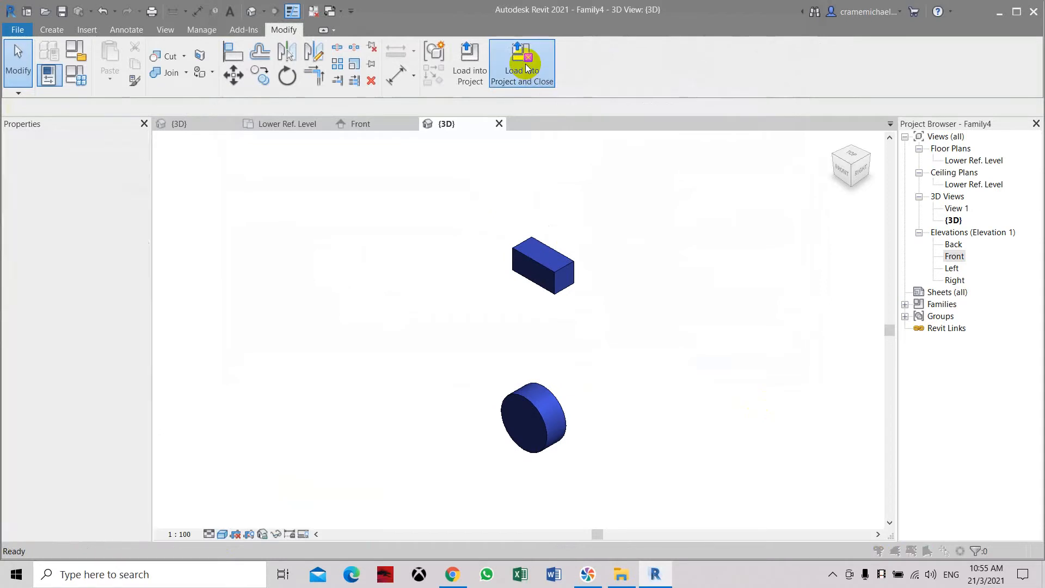
{"action": "left_click", "coordinate": [522, 63]}
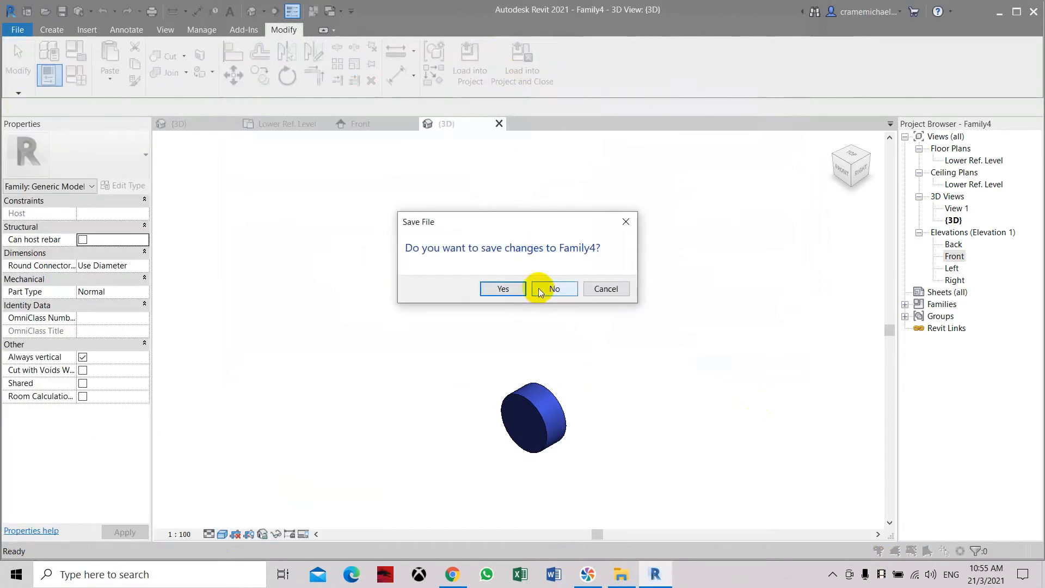
{"action": "left_click", "coordinate": [553, 288]}
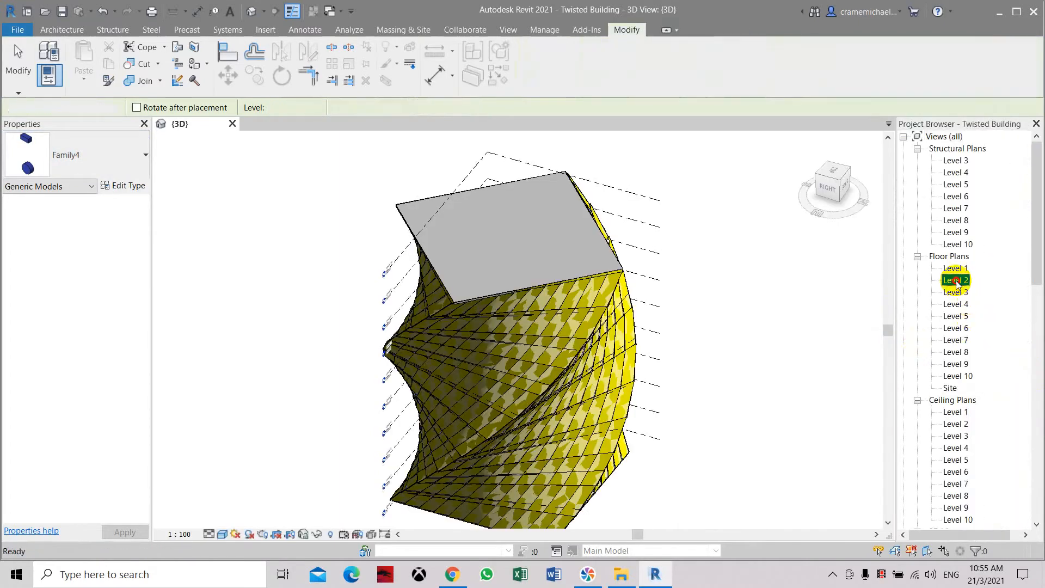
Place a Family4 component in the Level 2 floor plan.
{"action": "double_click", "coordinate": [955, 279]}
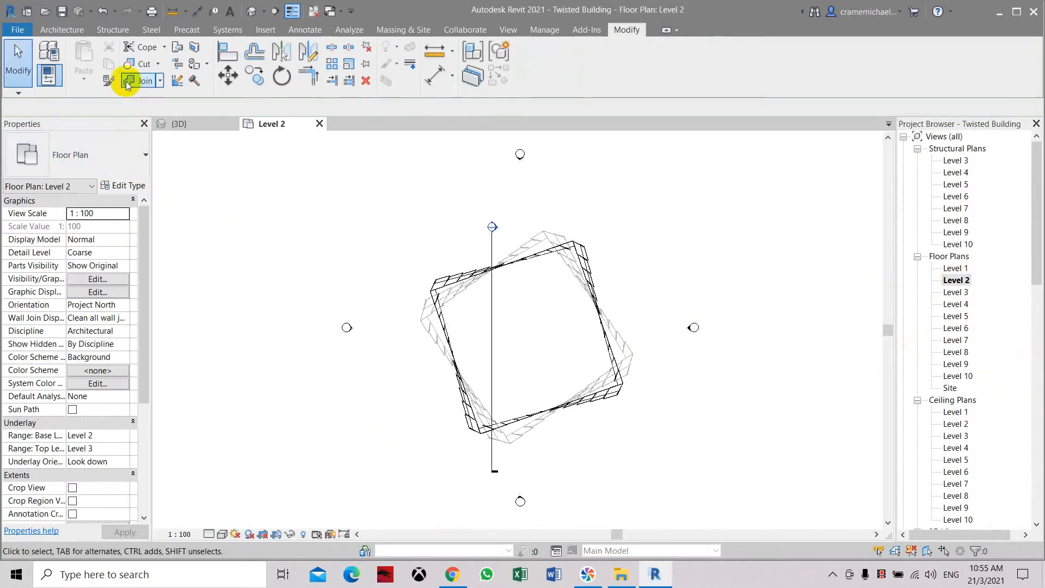
{"action": "left_click", "coordinate": [156, 63]}
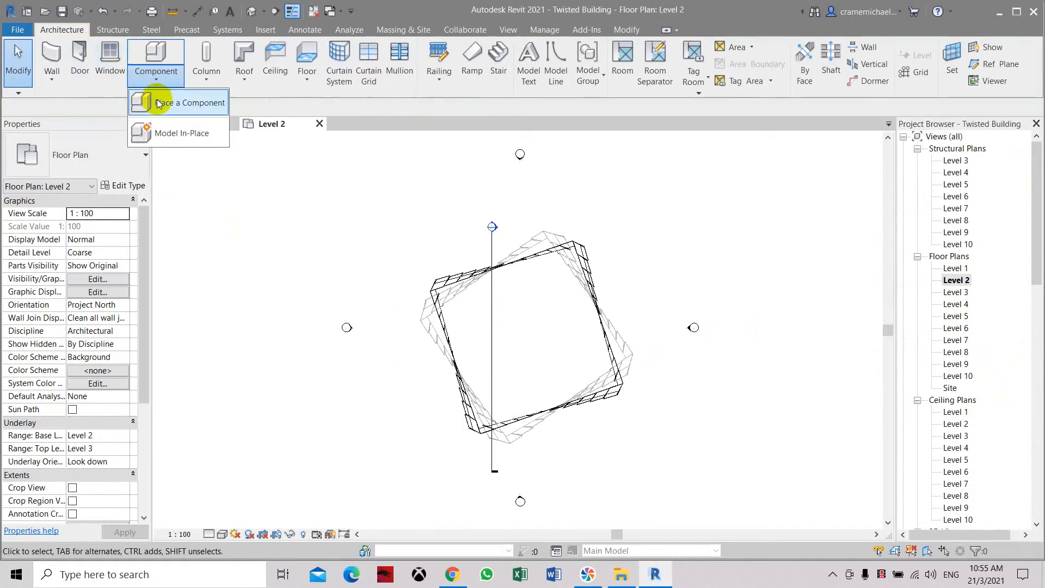
{"action": "left_click", "coordinate": [180, 102]}
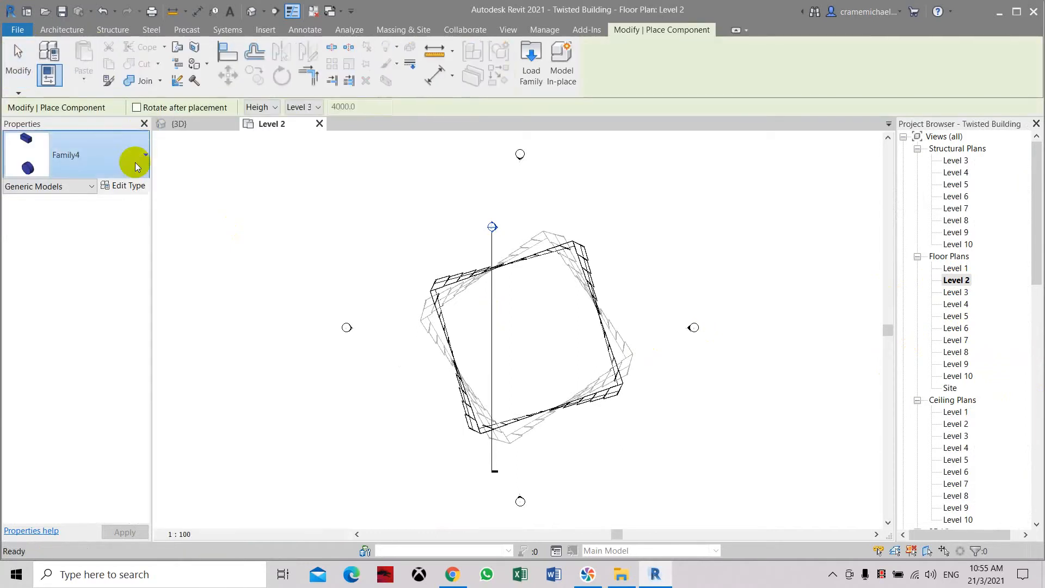
{"action": "left_click", "coordinate": [144, 154]}
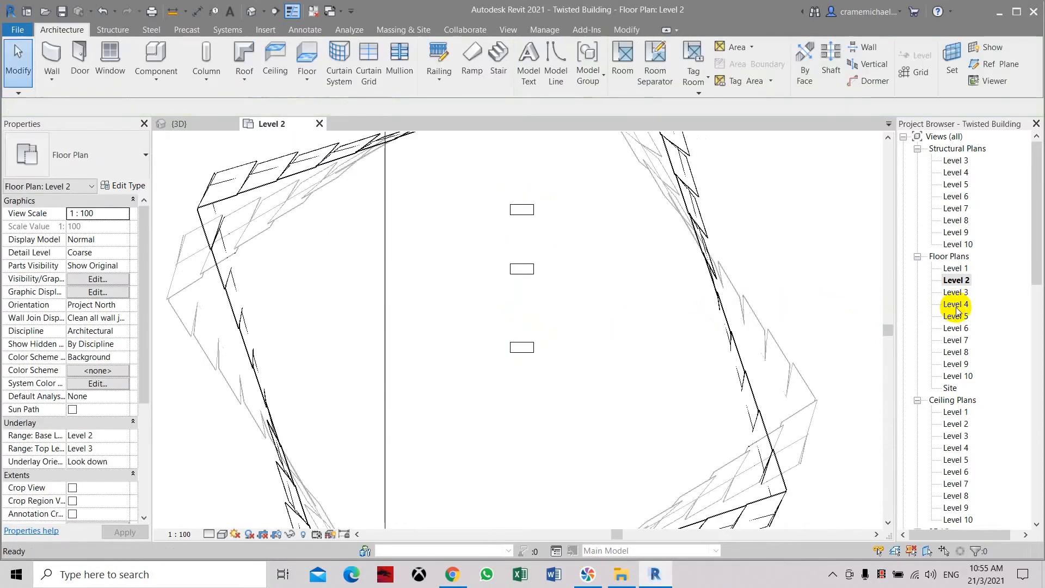
Open the Level 3 and Level 1 floor plans.
{"action": "double_click", "coordinate": [955, 292]}
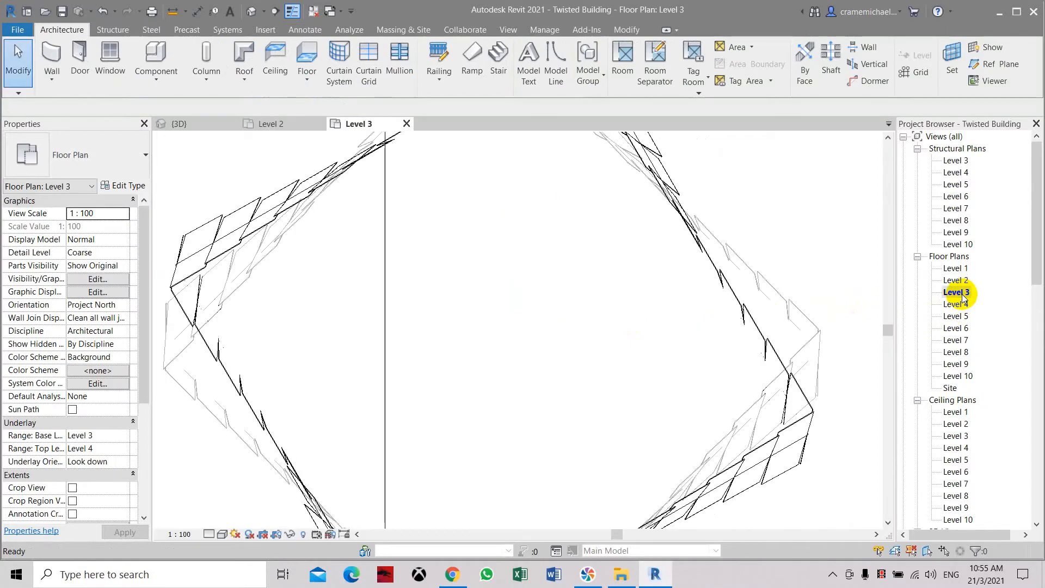
{"action": "double_click", "coordinate": [955, 268]}
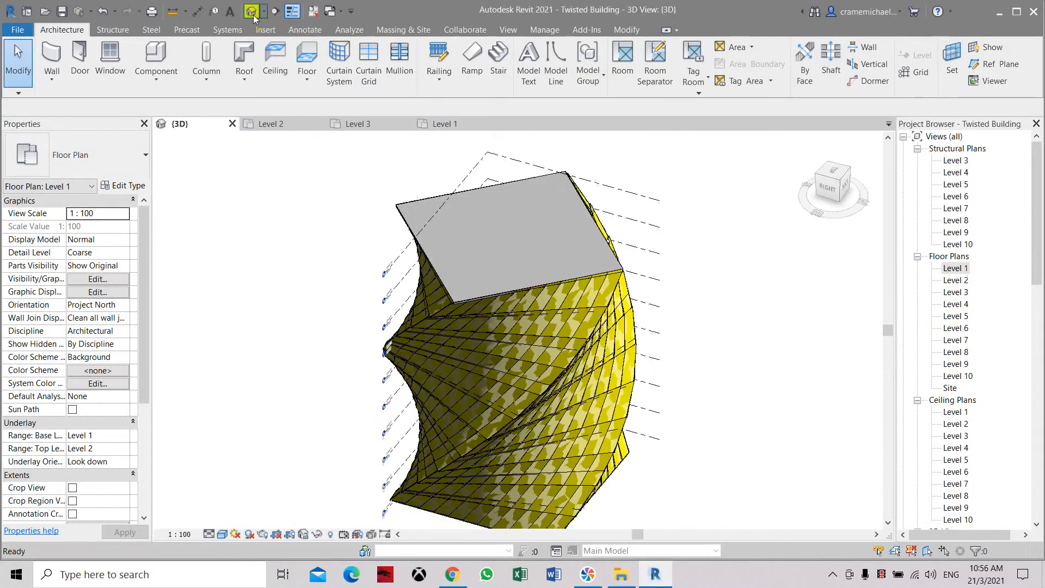
In the default 3D view, switch to Shaded then Wireframe and select the Family4 instance.
{"action": "left_click", "coordinate": [220, 533]}
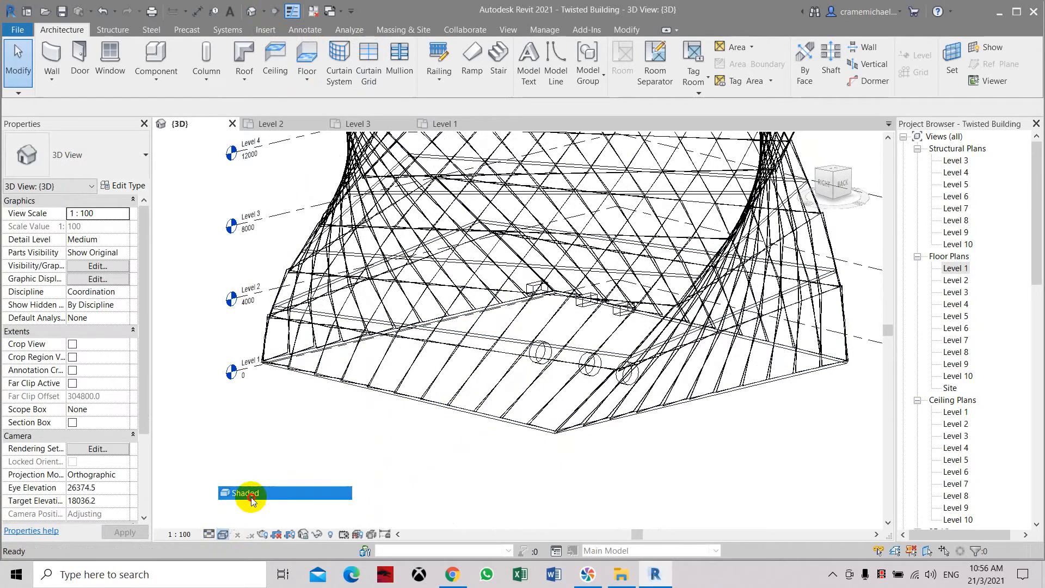
{"action": "left_click", "coordinate": [245, 492]}
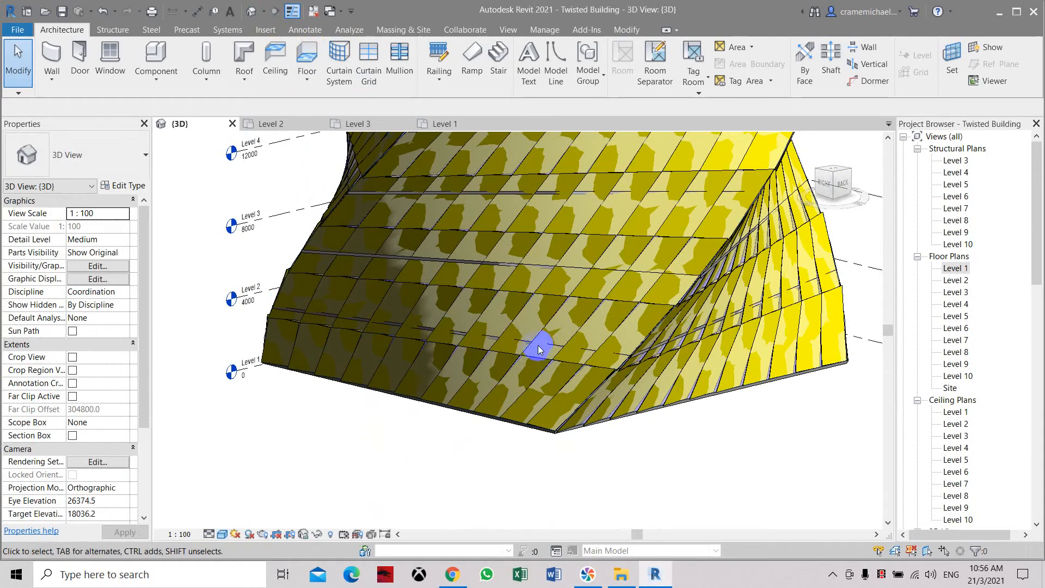
{"action": "left_click", "coordinate": [538, 350]}
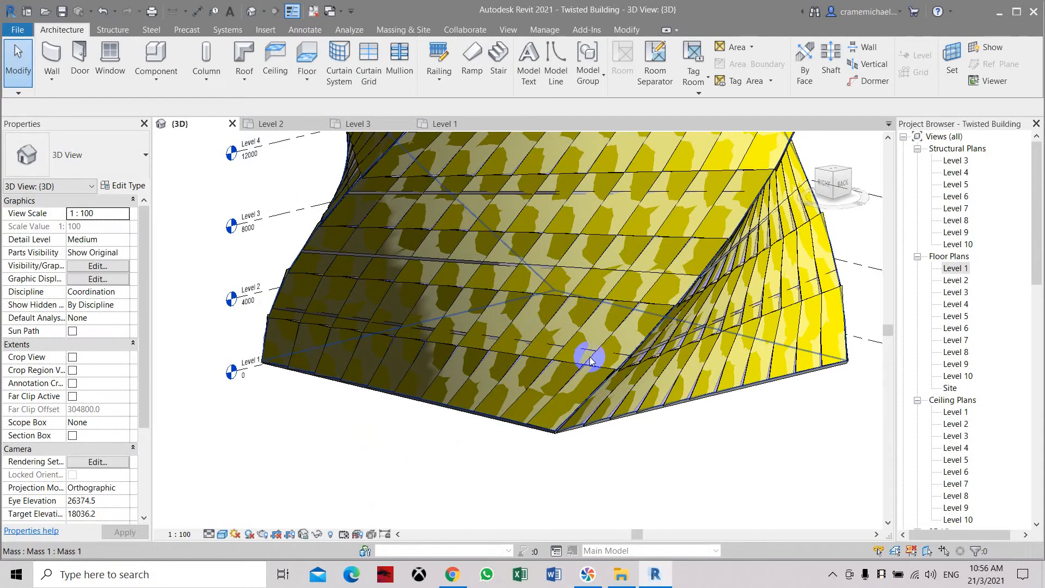
{"action": "right_click", "coordinate": [589, 355]}
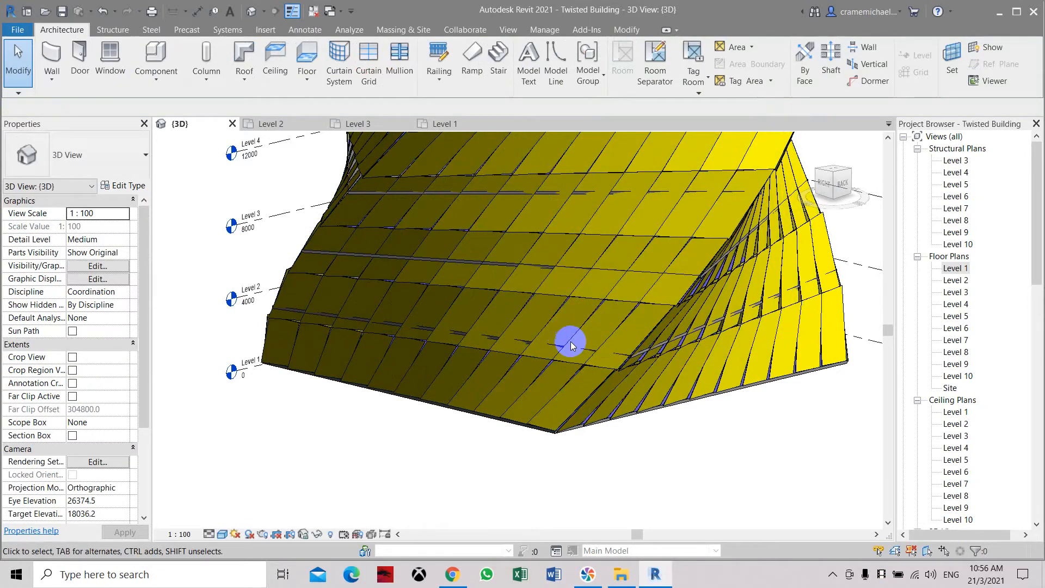
{"action": "mouse_move", "coordinate": [503, 395]}
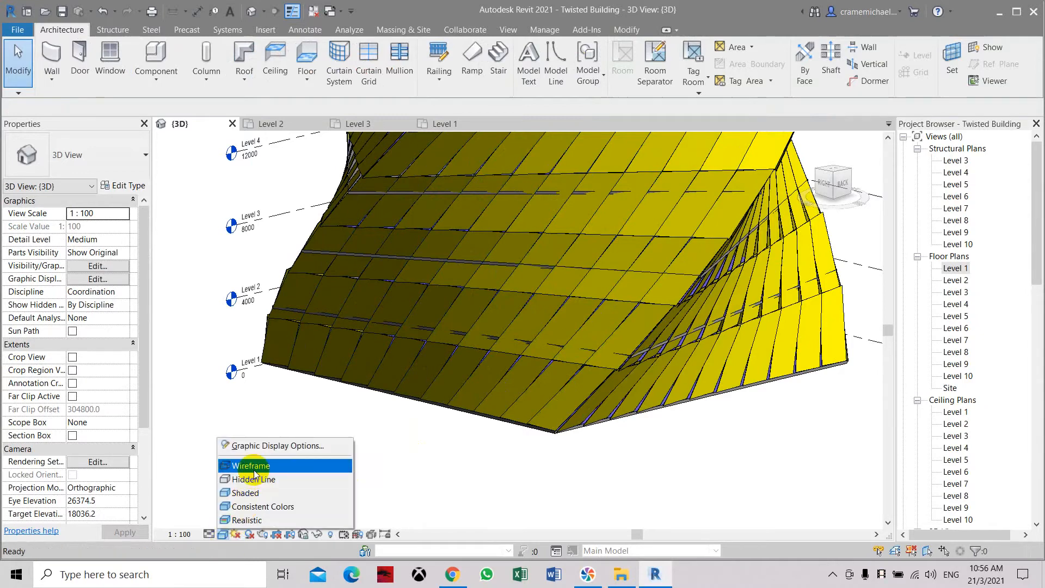
{"action": "left_click", "coordinate": [250, 465]}
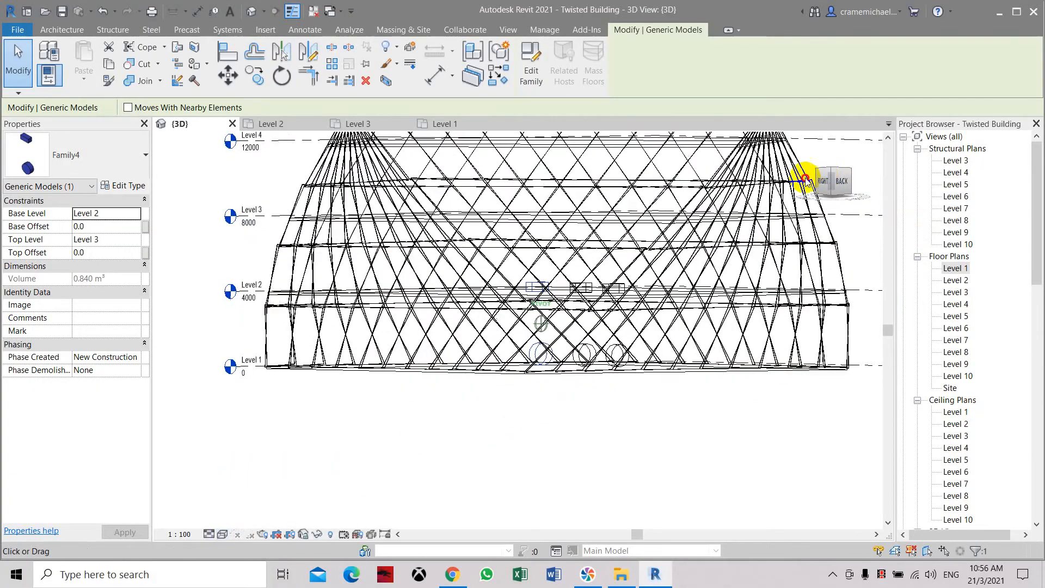
Review the box's Base Level 2 and Top Level 3 constraints, then return to the Level 2 plan.
{"action": "left_click_drag", "start_coordinate": [806, 179], "coordinate": [858, 239]}
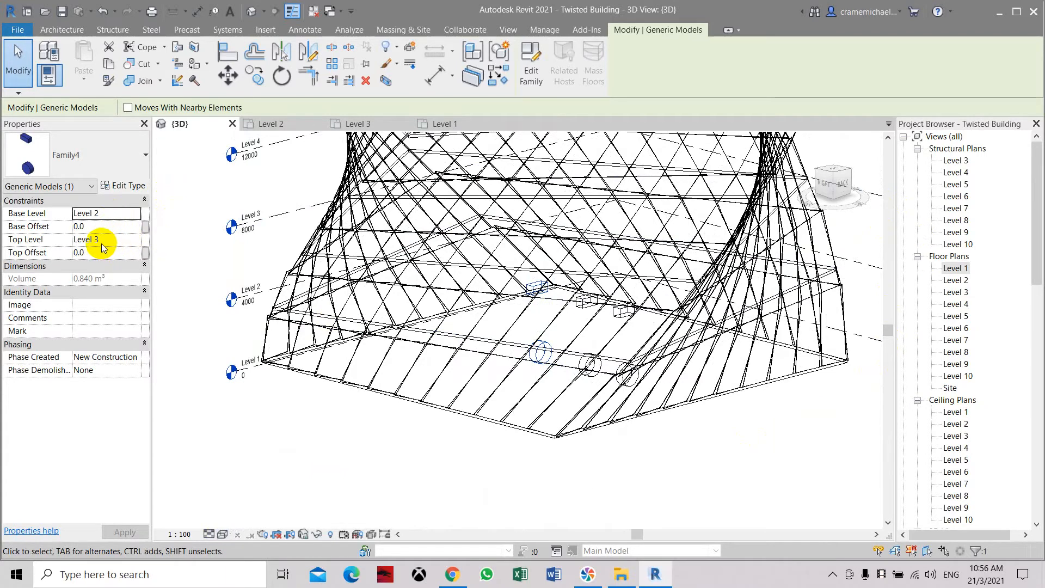
{"action": "left_click", "coordinate": [107, 213]}
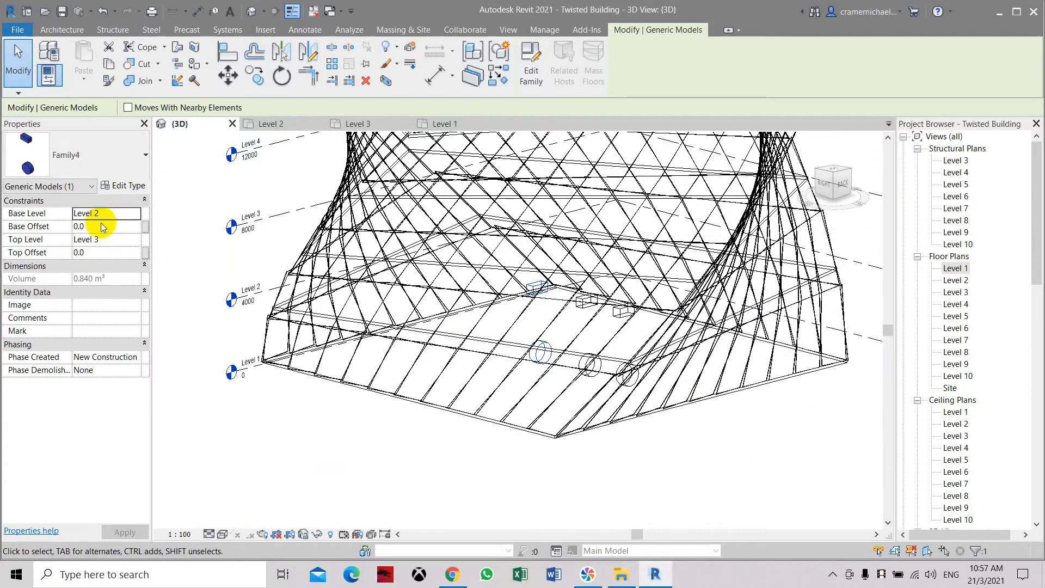
{"action": "left_click", "coordinate": [955, 280]}
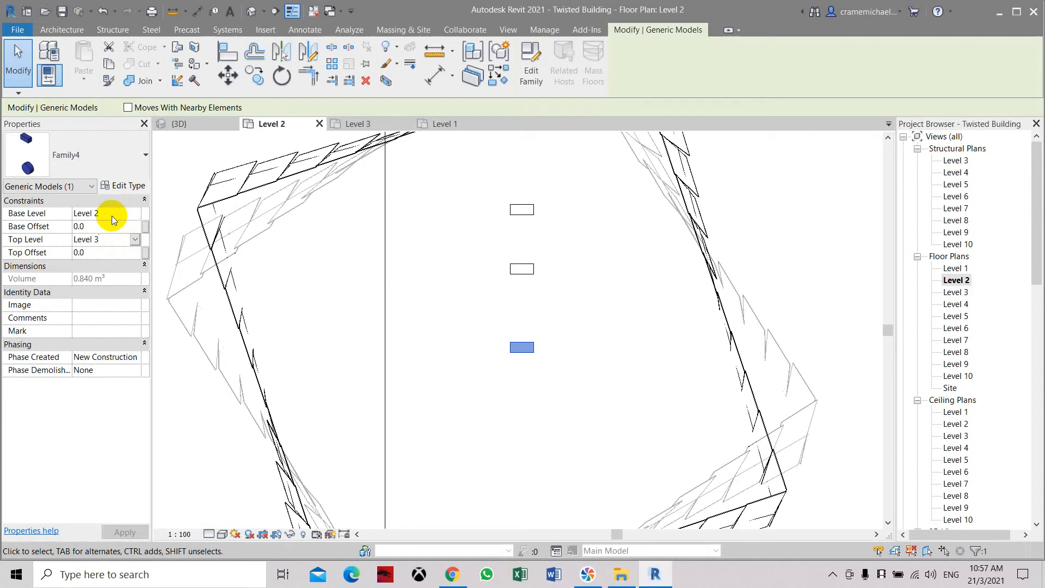
Place a Family4 box in the Level 3 floor plan, triggering a not-visible warning.
{"action": "left_click", "coordinate": [101, 213]}
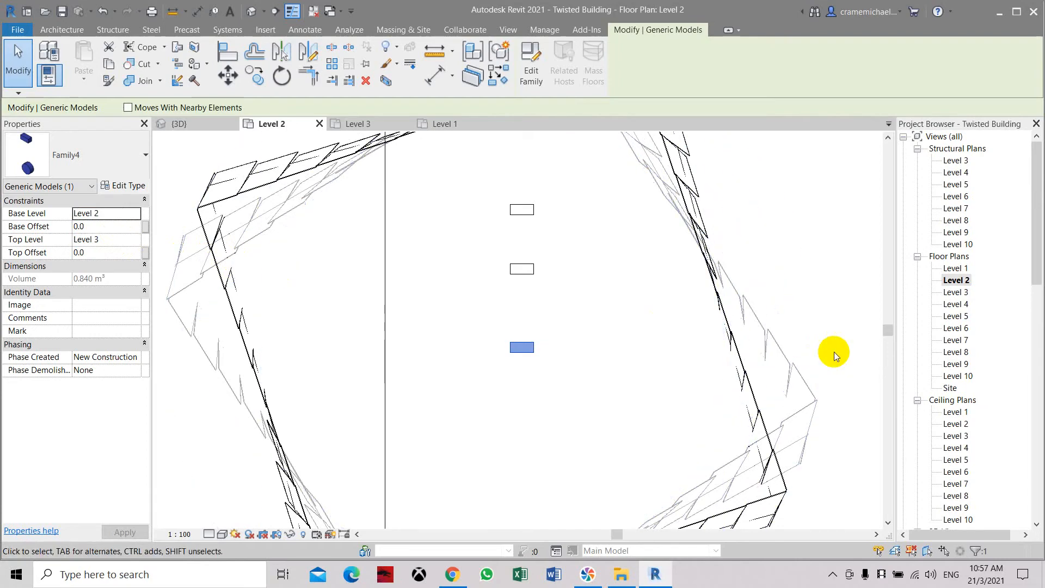
{"action": "mouse_move", "coordinate": [964, 299]}
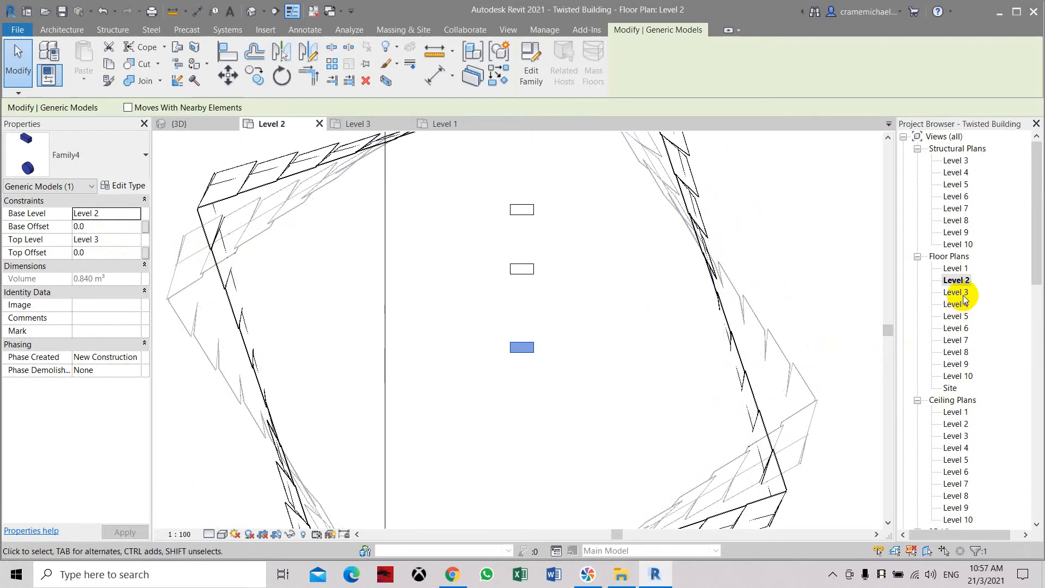
{"action": "left_click", "coordinate": [954, 292]}
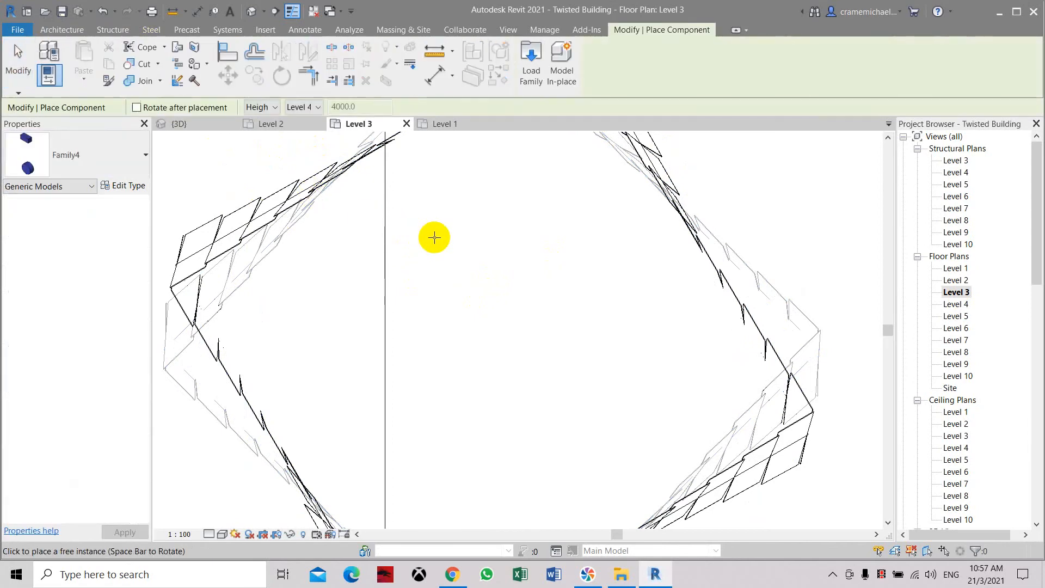
{"action": "left_click", "coordinate": [435, 239]}
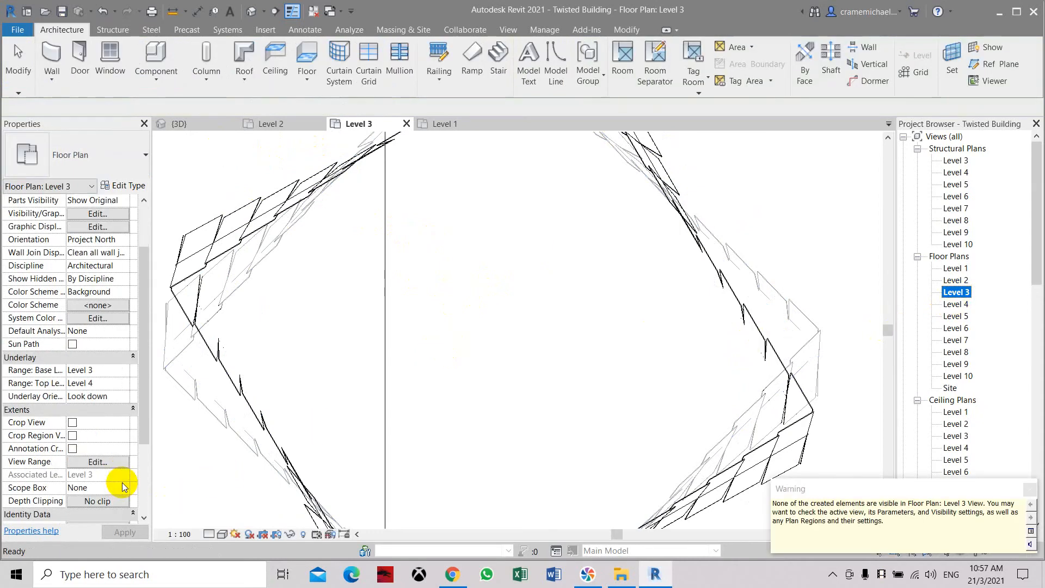
Check Level 3's View Range, dismiss the warning and start placing Family4 again.
{"action": "left_click", "coordinate": [97, 461]}
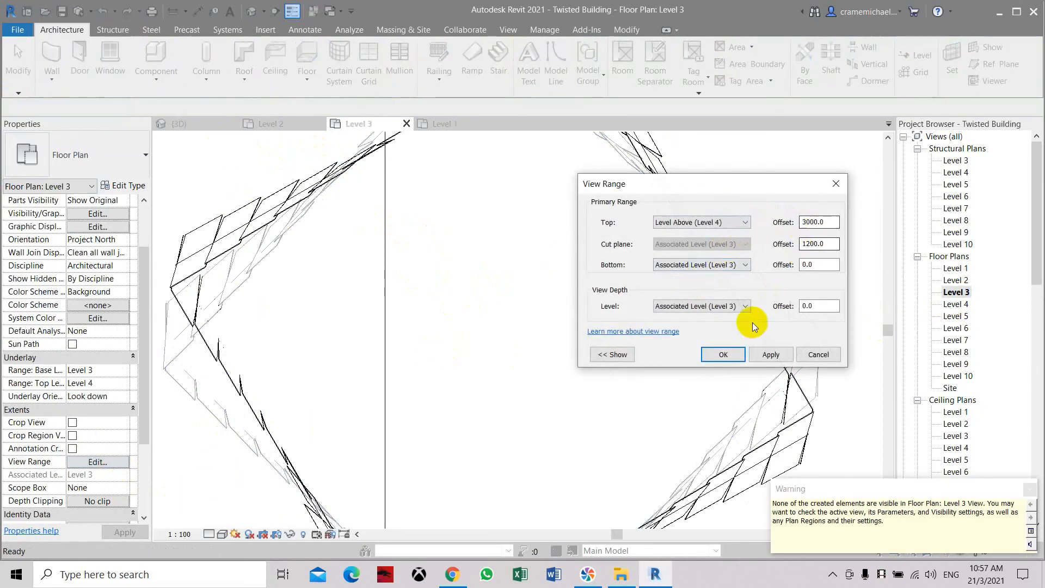
{"action": "left_click", "coordinate": [723, 354]}
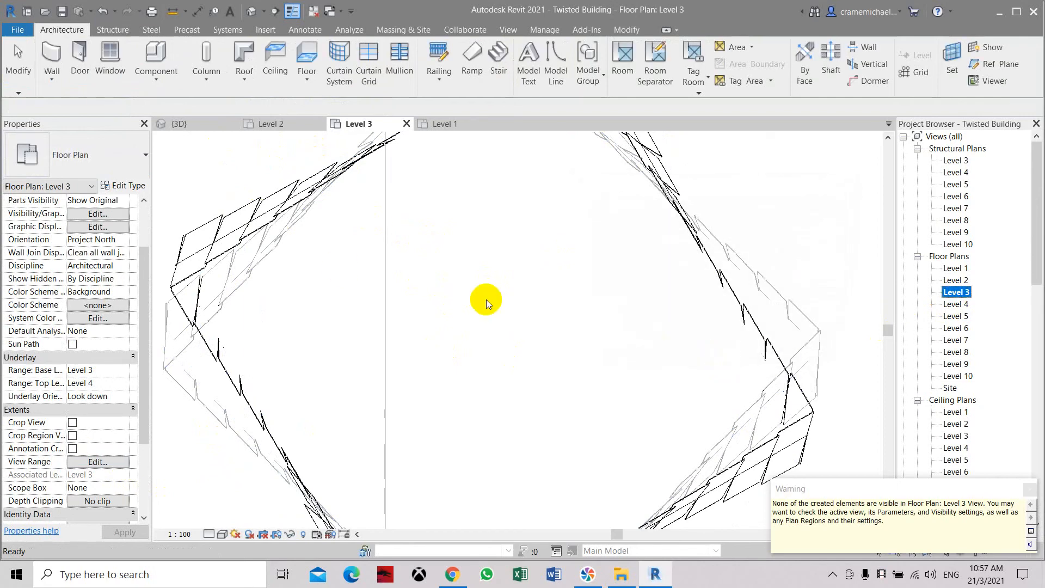
{"action": "left_click", "coordinate": [155, 59]}
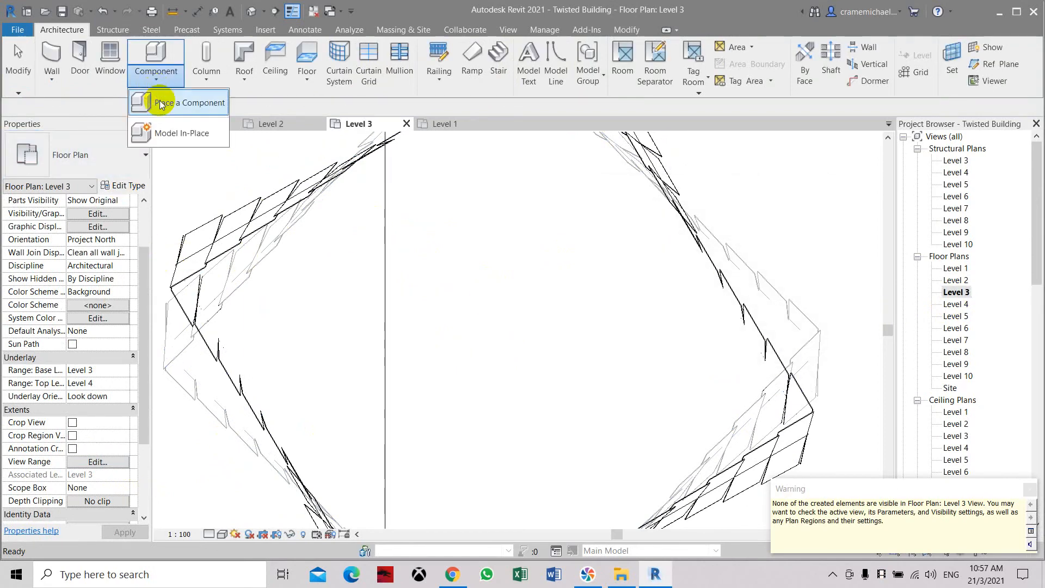
{"action": "left_click", "coordinate": [180, 102]}
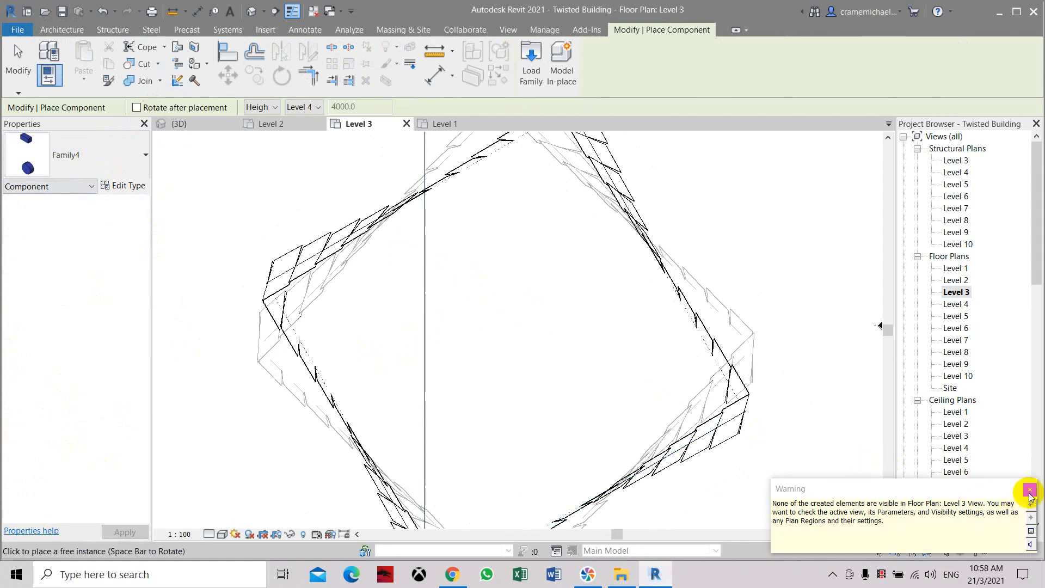
{"action": "left_click", "coordinate": [1029, 491]}
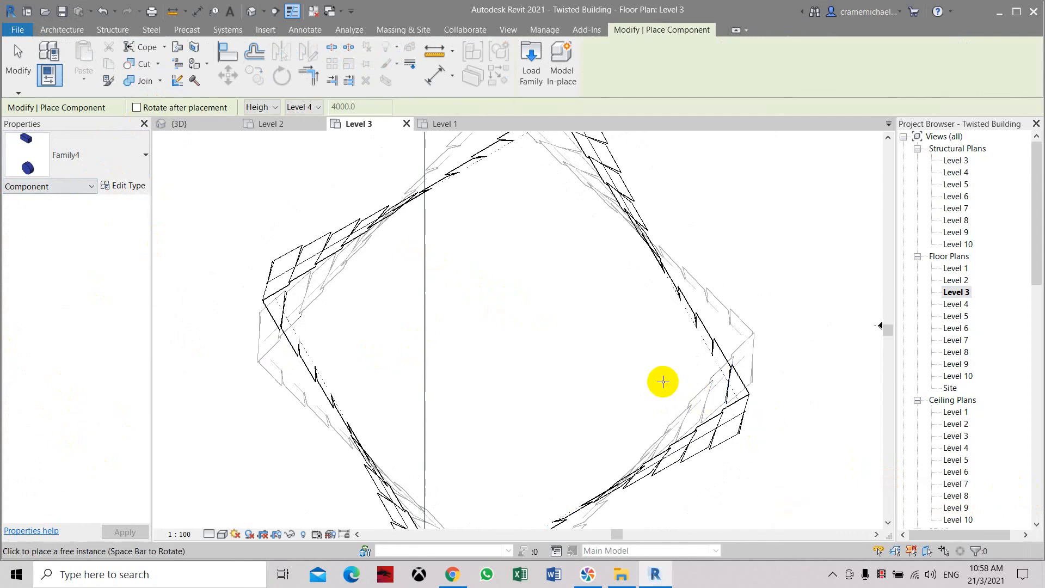